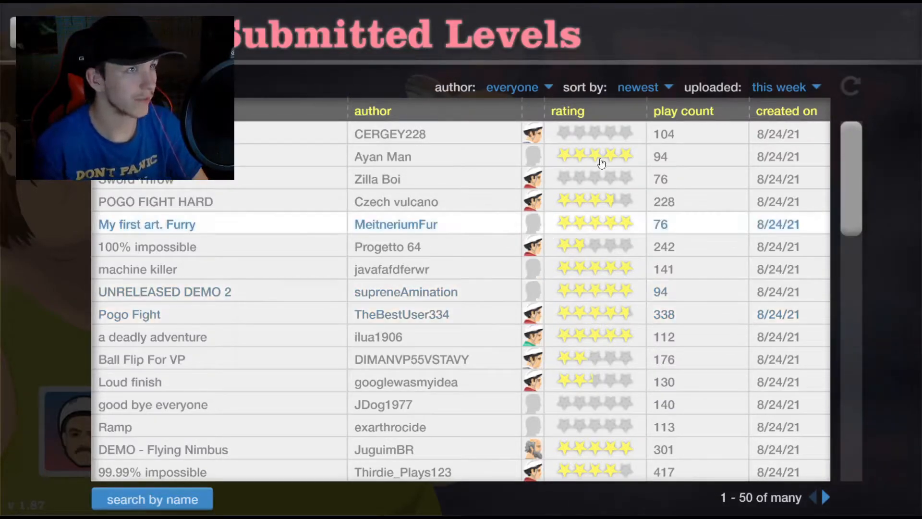
Step: Sort the submitted levels by play count and reload the list in that order
click(638, 88)
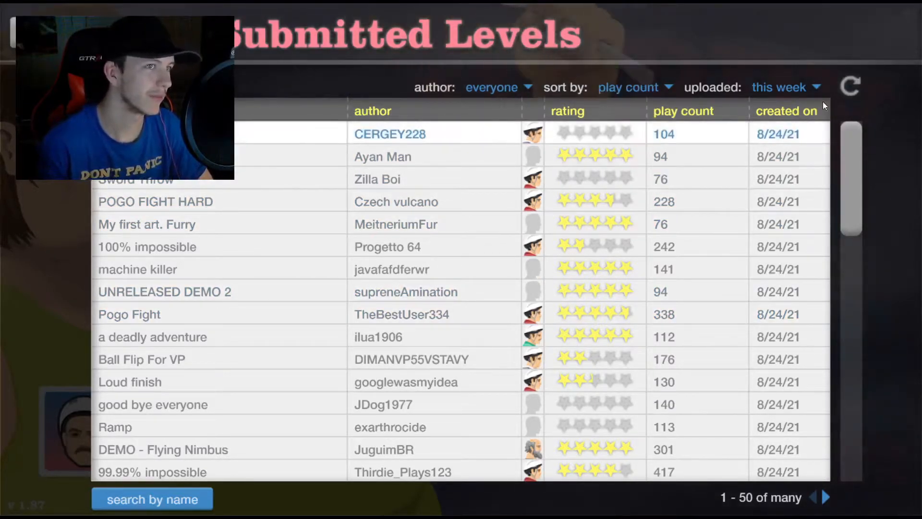
click(850, 86)
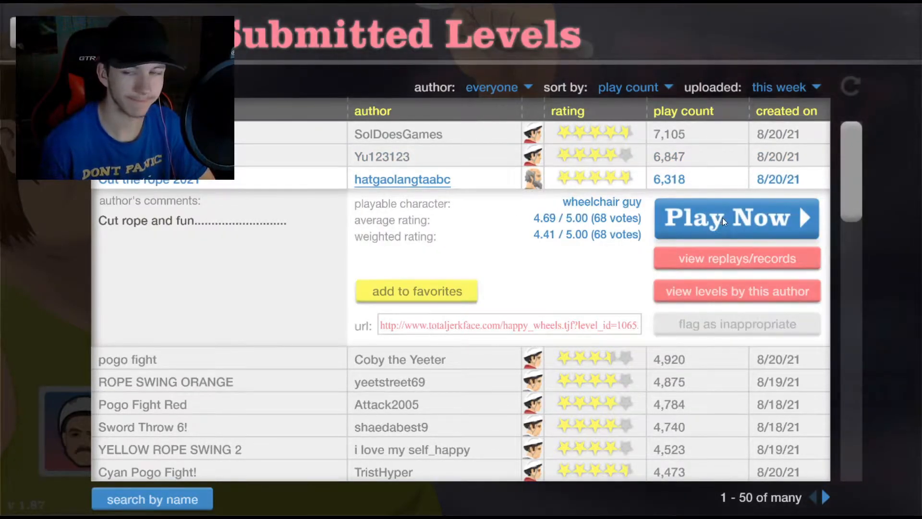
Step: Start the rope-cutting level and clear its stages by cutting the candy's ropes, advancing after each Excellent
click(737, 218)
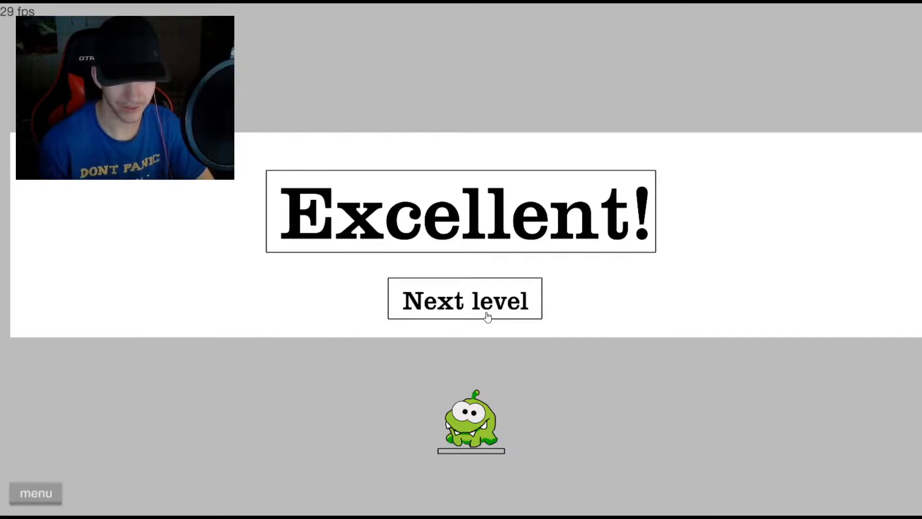
click(466, 299)
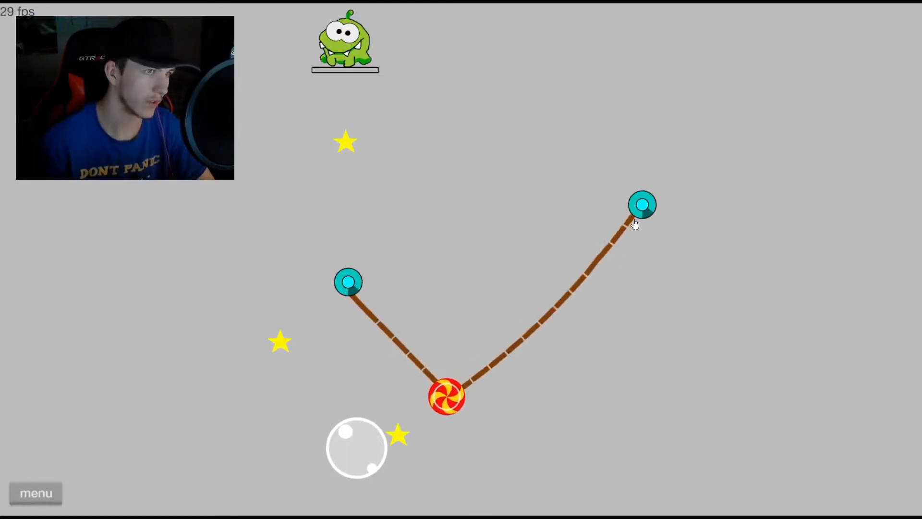
click(643, 205)
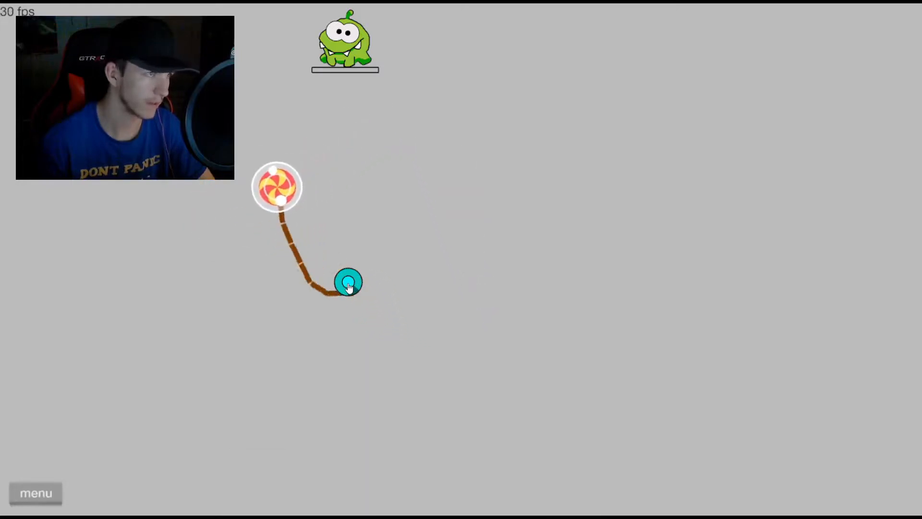
click(347, 282)
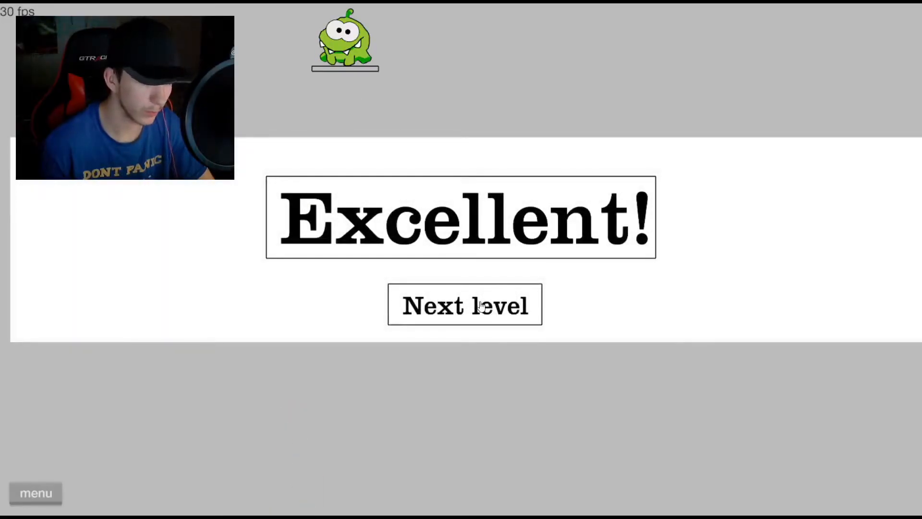
scroll(down, 3)
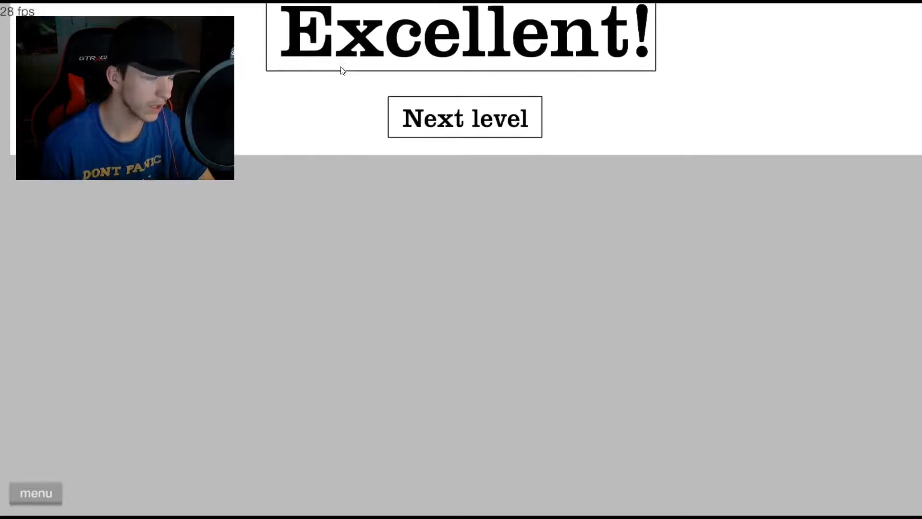
click(464, 117)
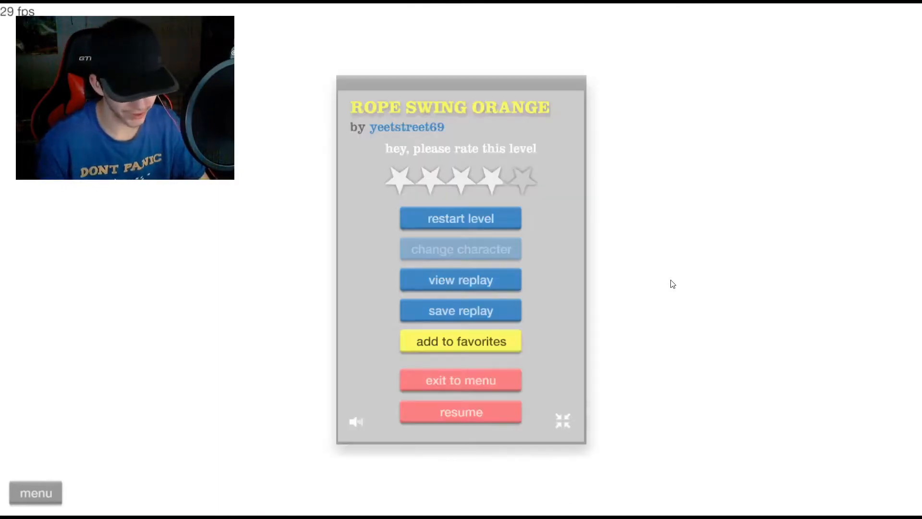
Step: Leave the ROPE SWING ORANGE level from its rating menu after playing it
click(461, 413)
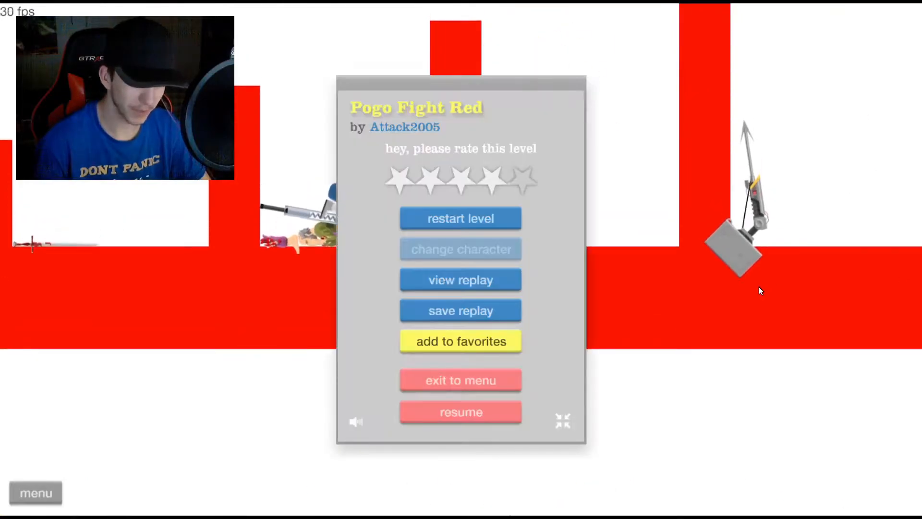
Step: Leave the Pogo Fight Red level from its rating menu after playing it
click(460, 413)
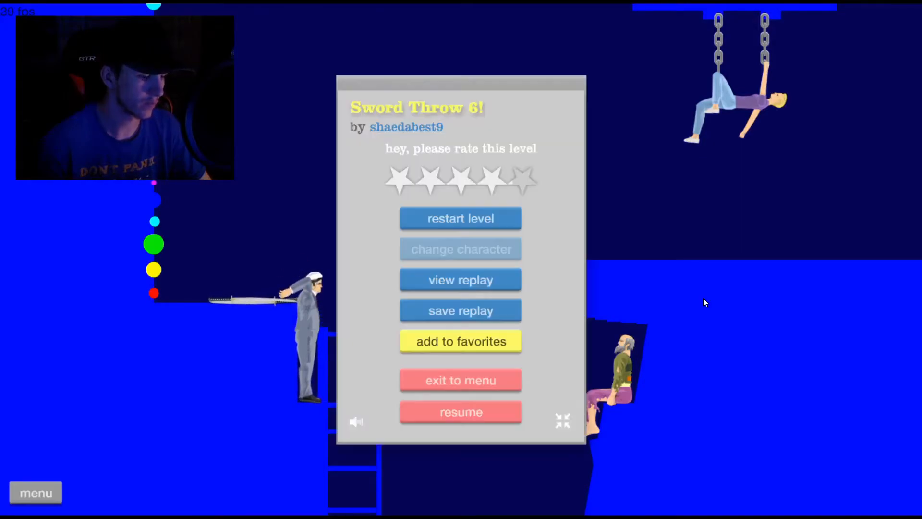
Step: Leave Sword Throw 6! and start the DON'T MOVE level, winning it in 28.10 seconds
click(460, 412)
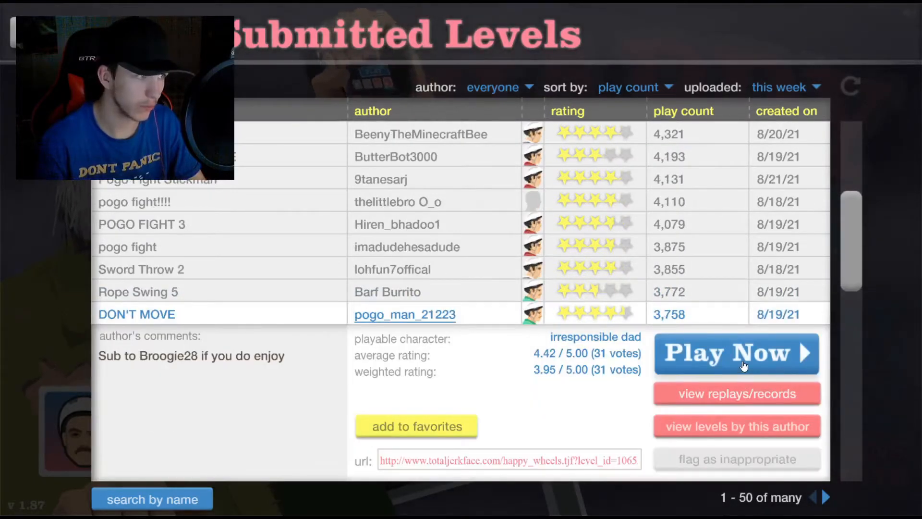
click(737, 352)
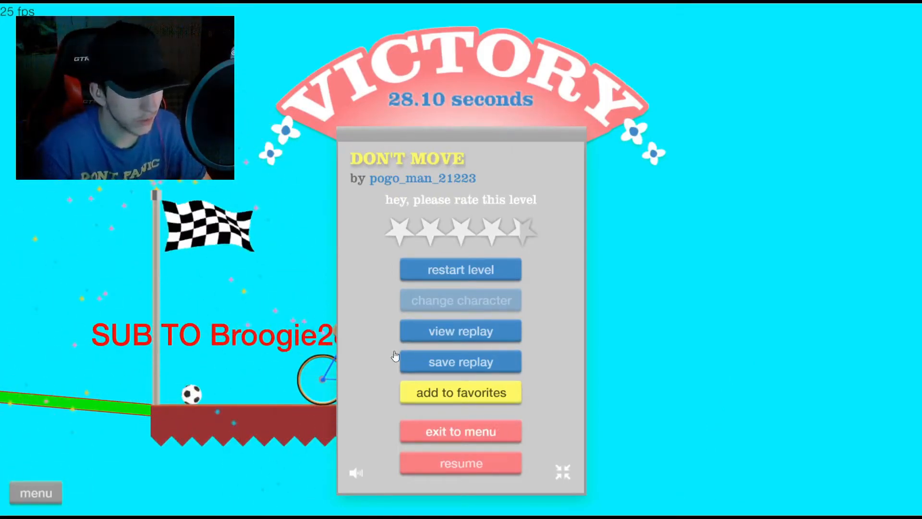
Step: Start HARPOON RUN from the level list, finish it, then restart and win again in 14.67 seconds
click(460, 432)
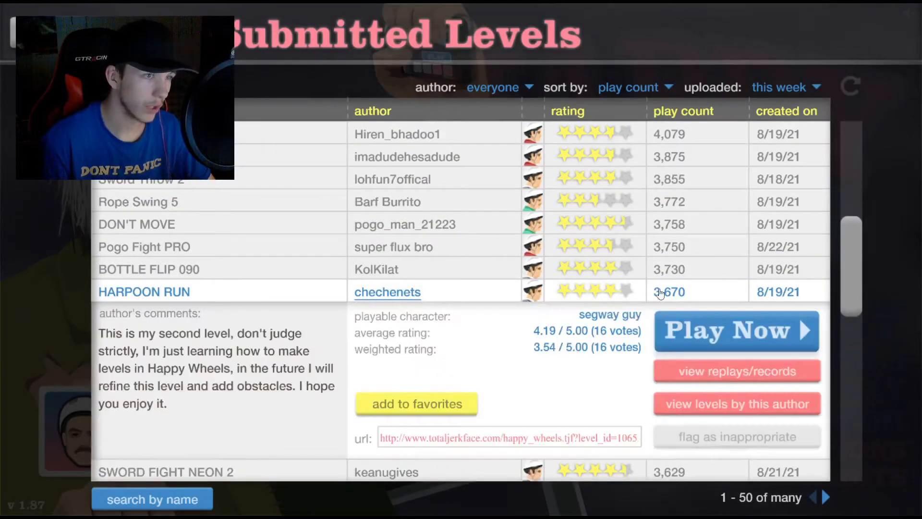
click(737, 329)
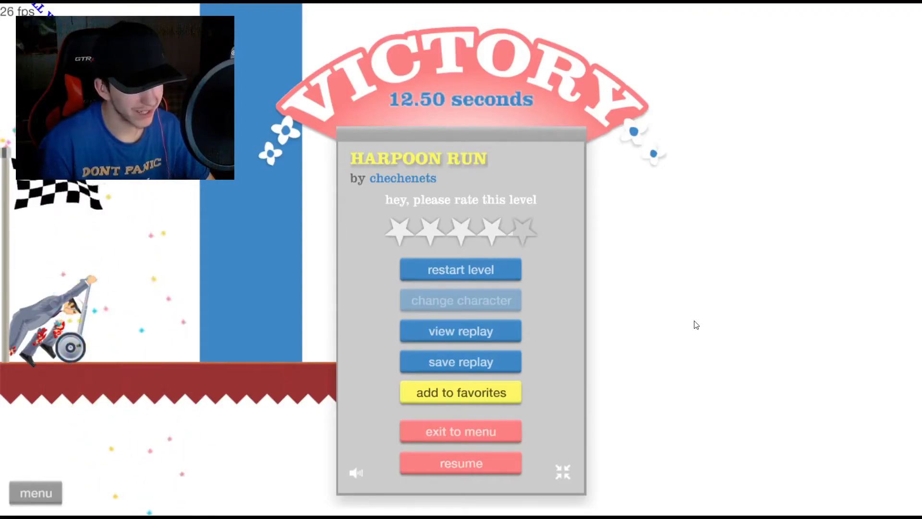
click(460, 269)
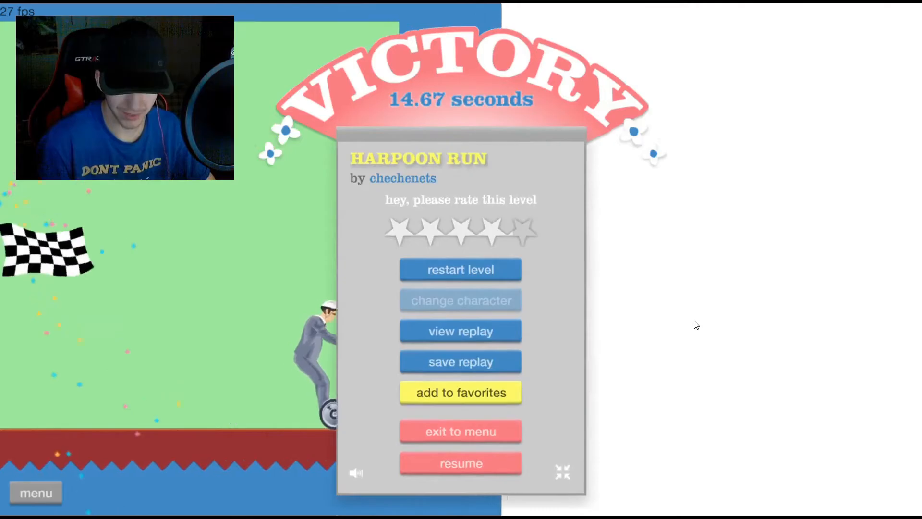
Step: Start the Impossible Jump level from the list and resume play from its pause menu
click(461, 431)
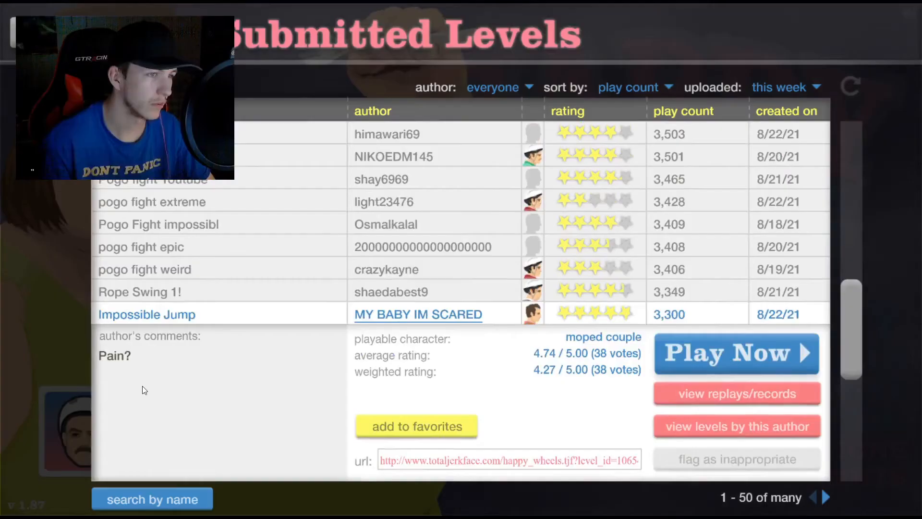
click(736, 353)
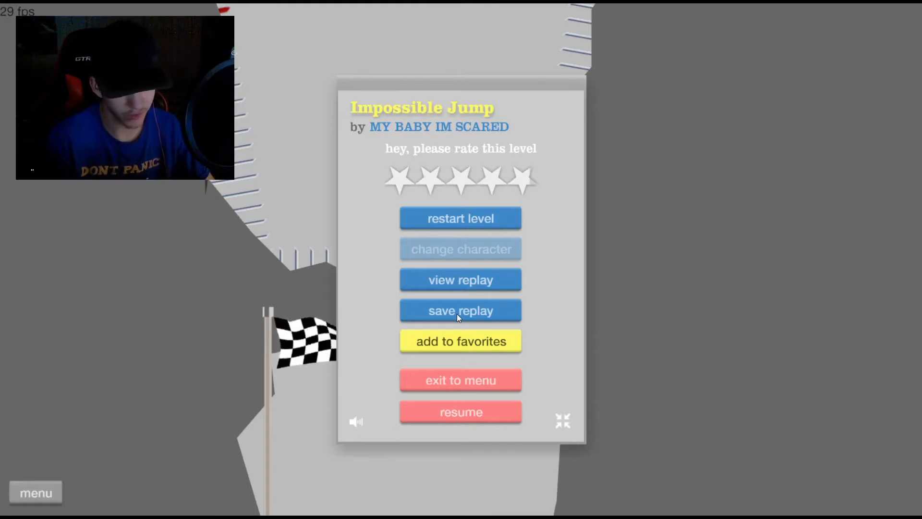
click(460, 413)
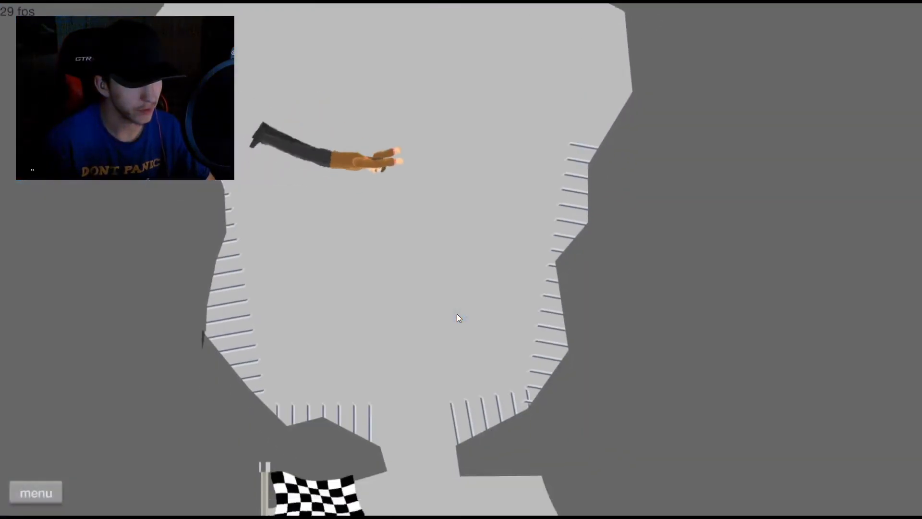